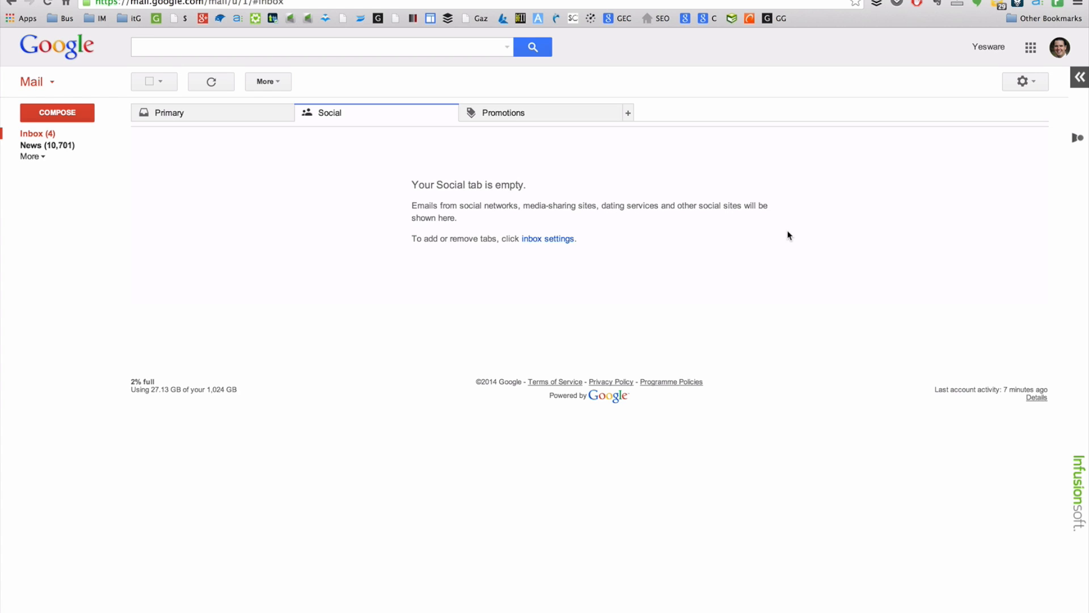
mouse_move(990, 129)
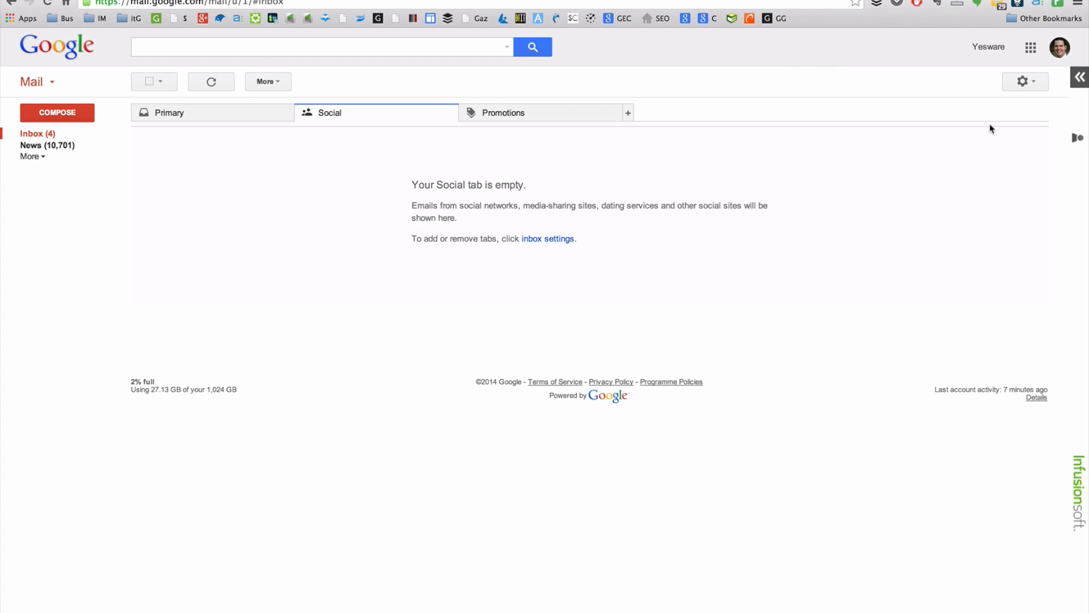
Step: Open Gmail's full settings page from the settings menu
left_click(1025, 81)
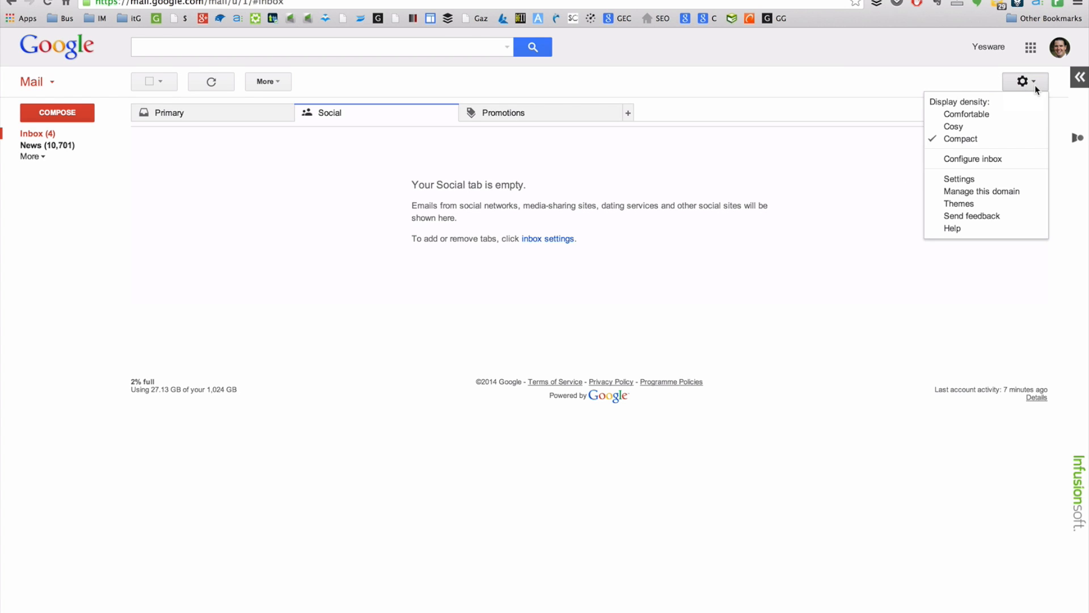
mouse_move(959, 179)
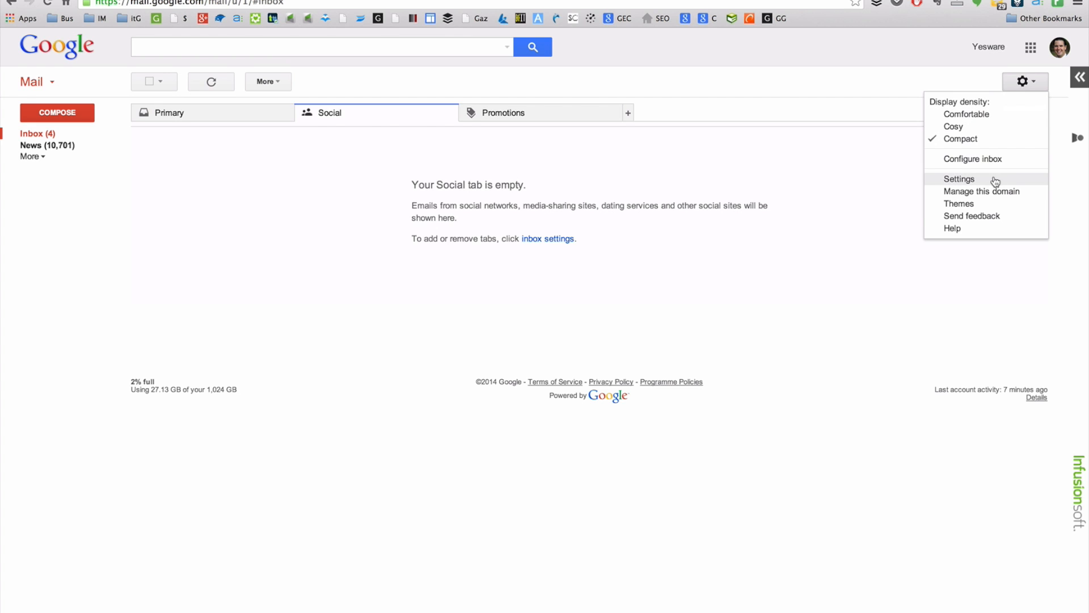
left_click(959, 179)
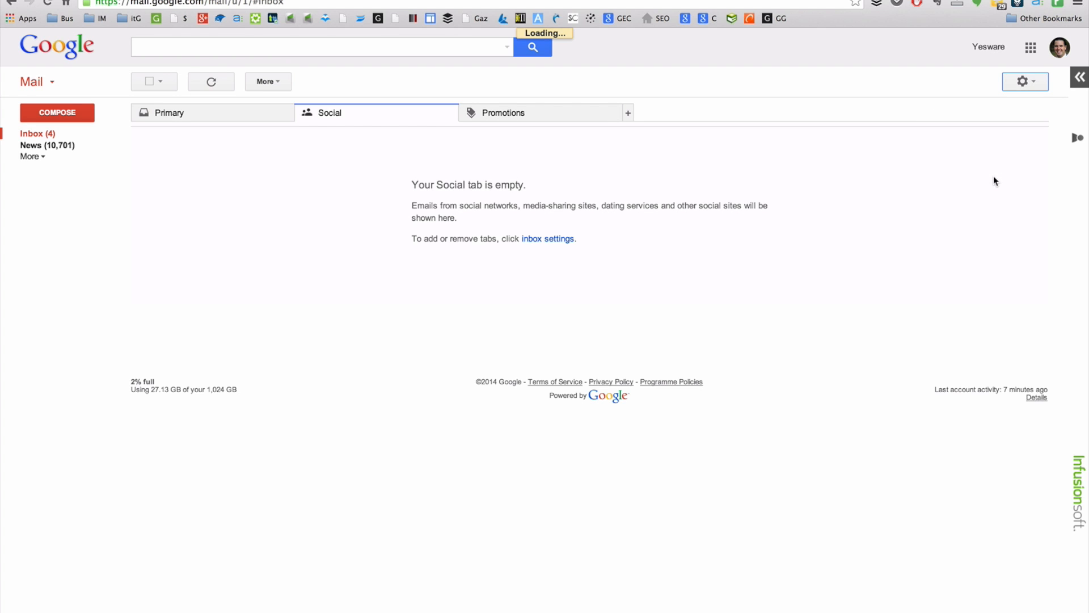
left_click(1025, 82)
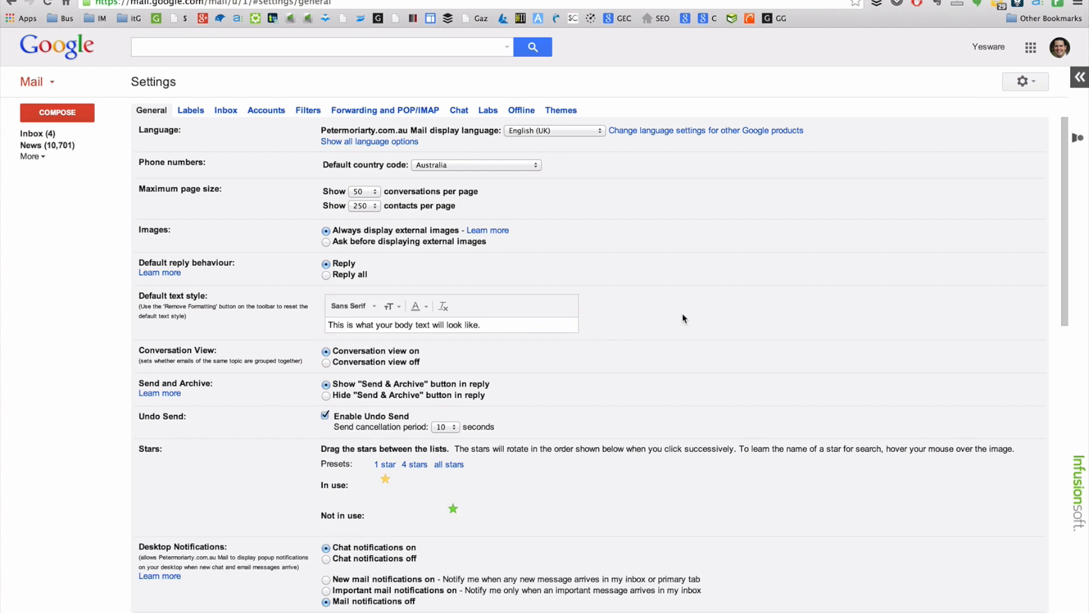
Step: Type 'Peter Moriarty' in the signature box and format it bold blue
scroll("down", 3)
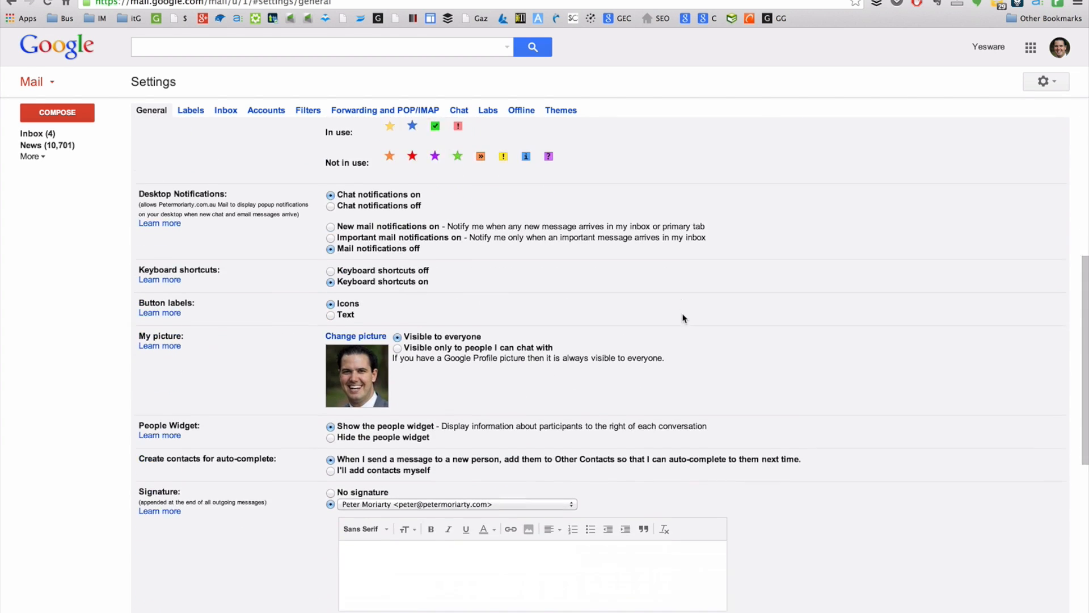
scroll("down", 3)
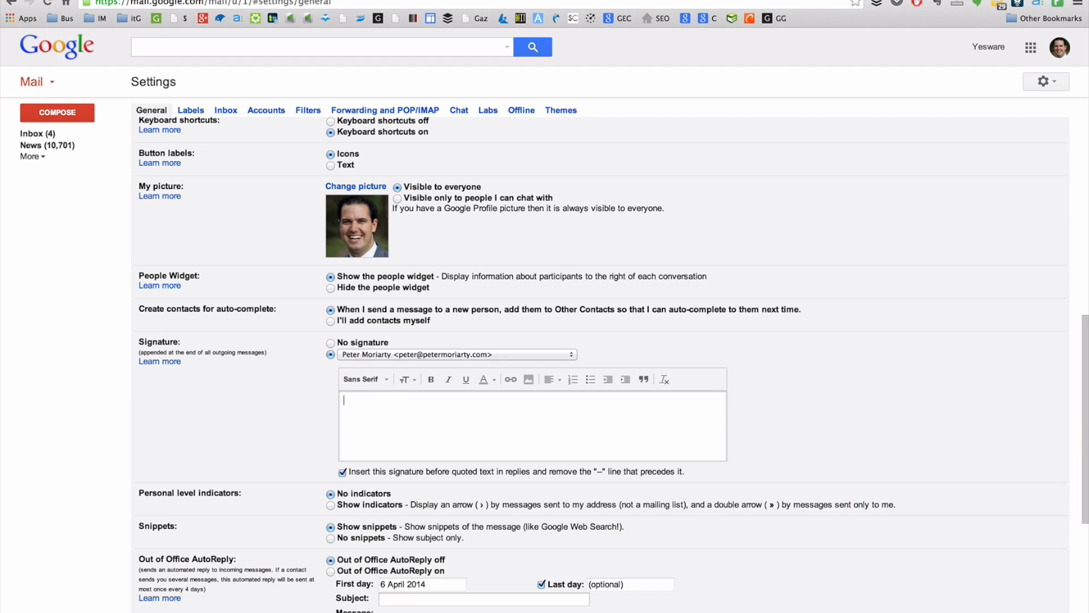
type("Peter Moriarty")
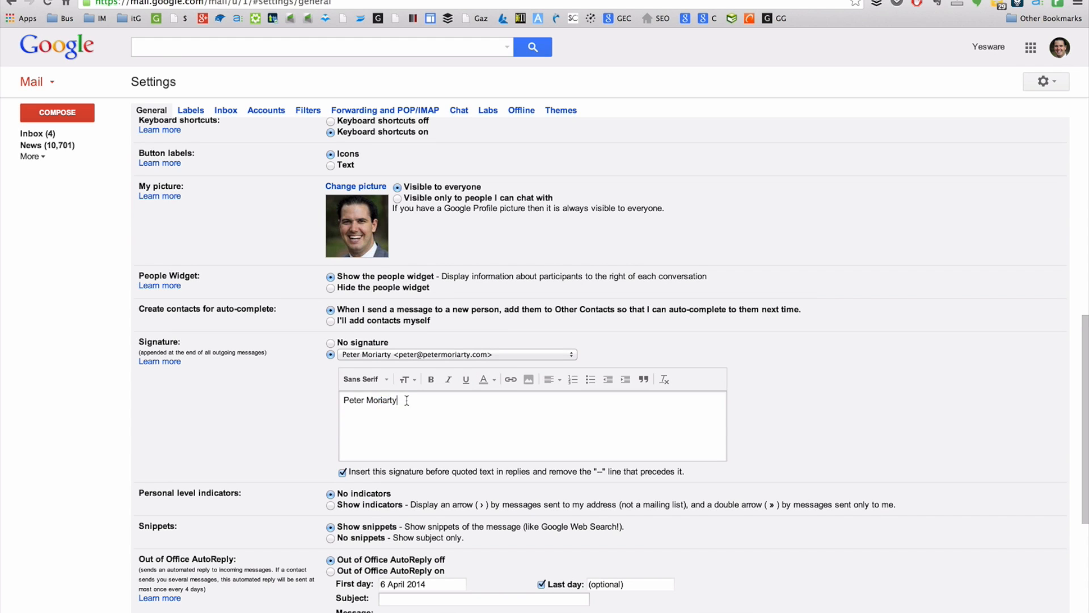
left_click(484, 379)
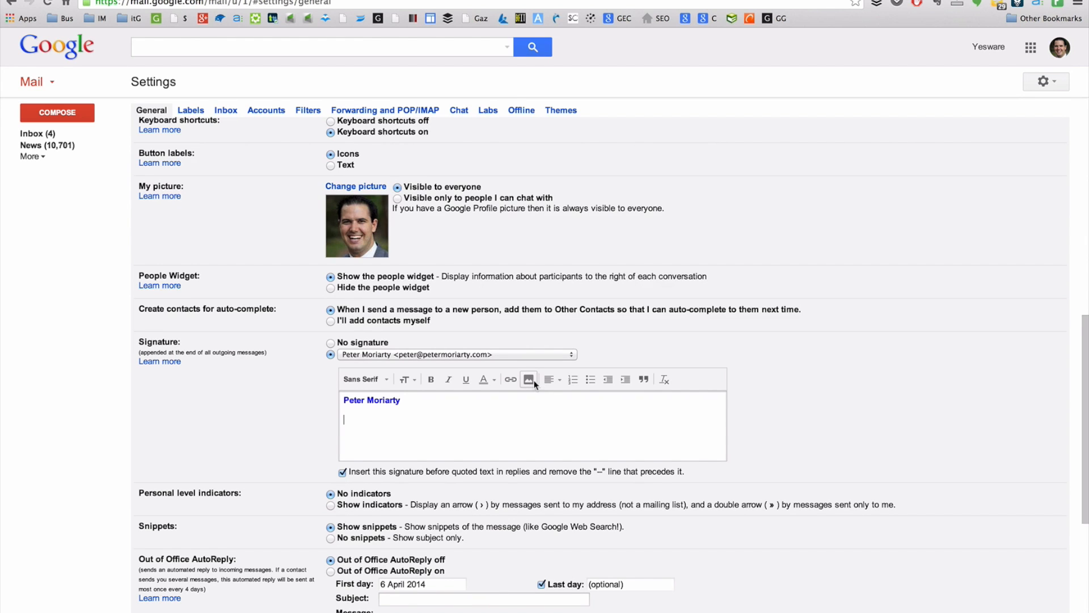
left_click(528, 379)
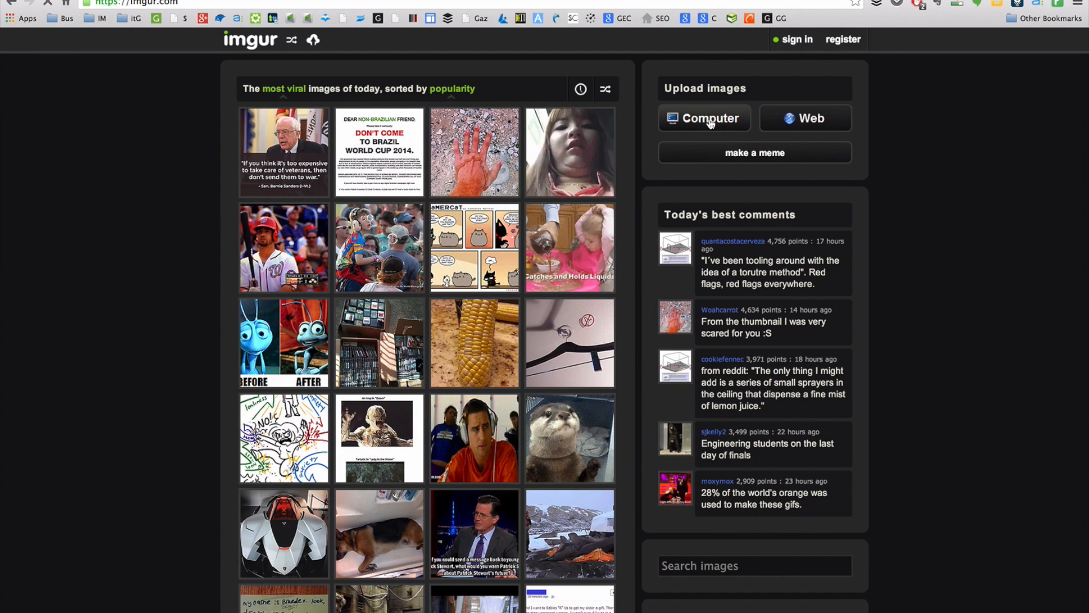
mouse_move(708, 124)
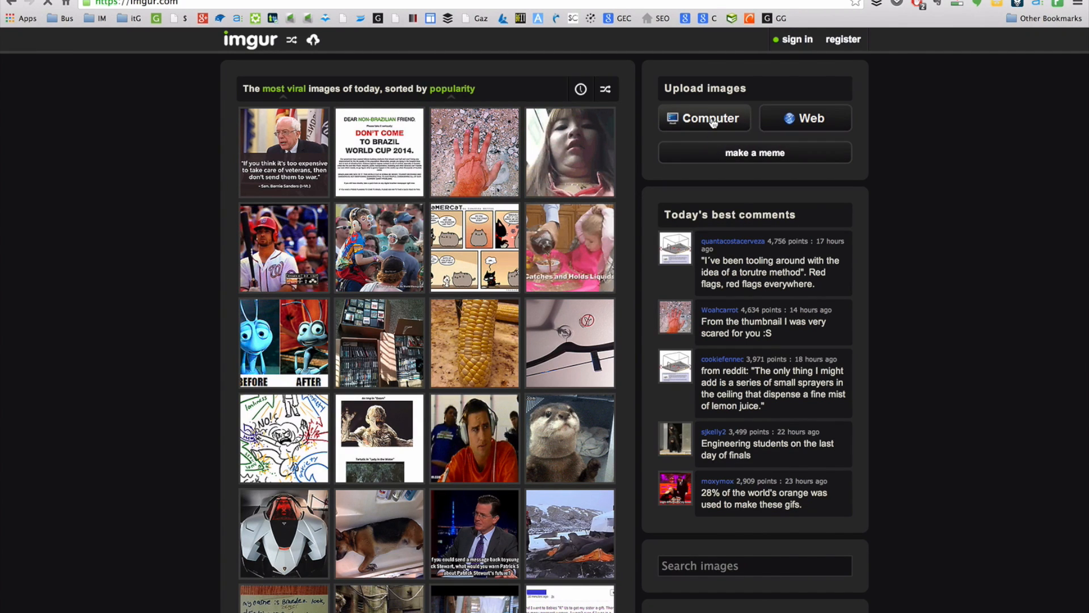
Step: Pick the logo file small.jpg from the Desktop for upload to Imgur
left_click(703, 118)
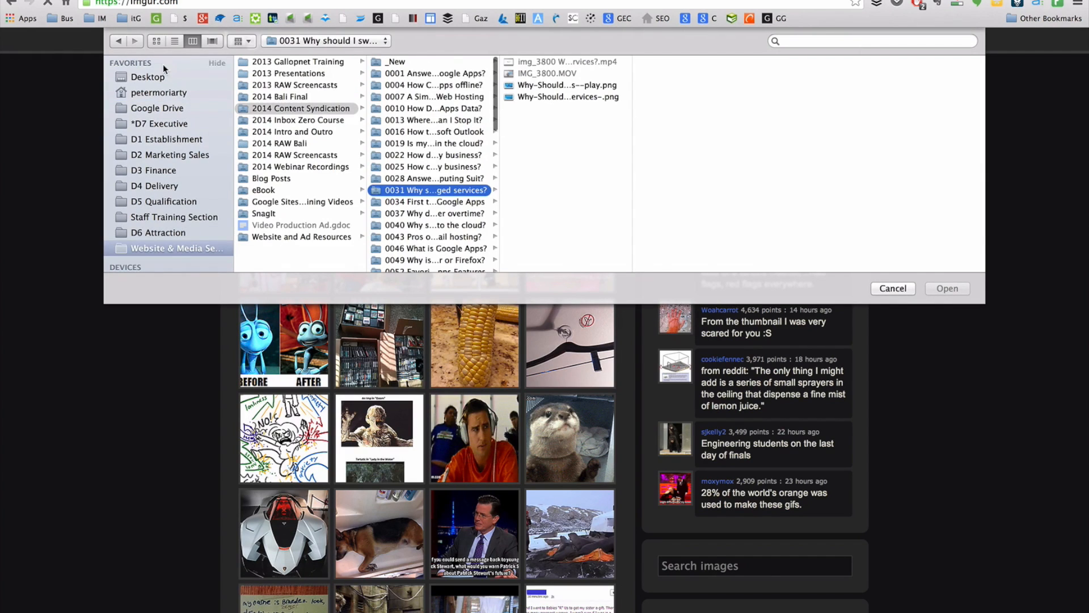
left_click(147, 76)
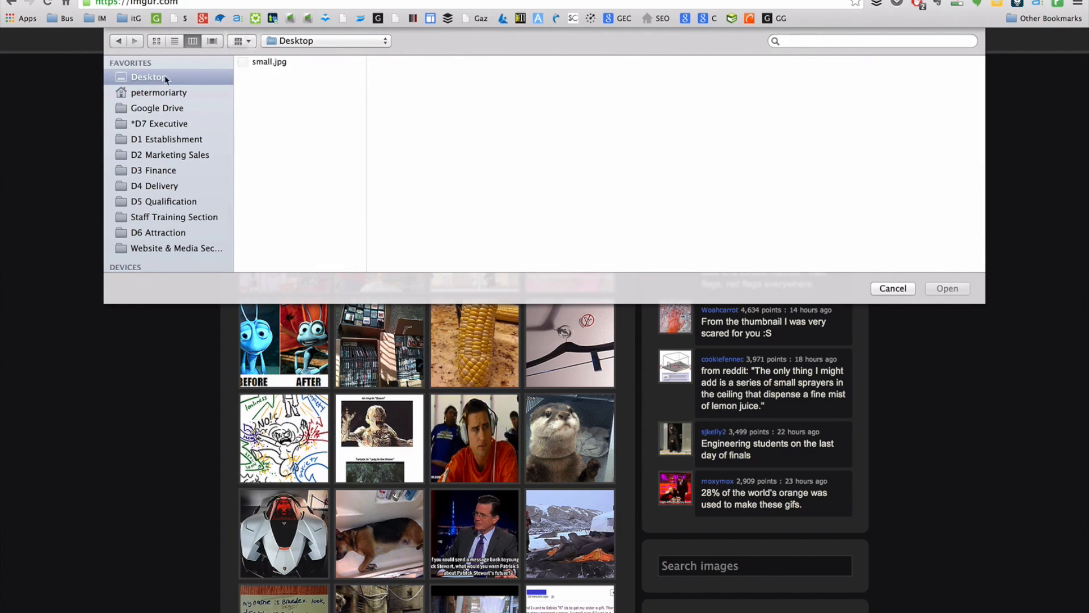
left_click(269, 62)
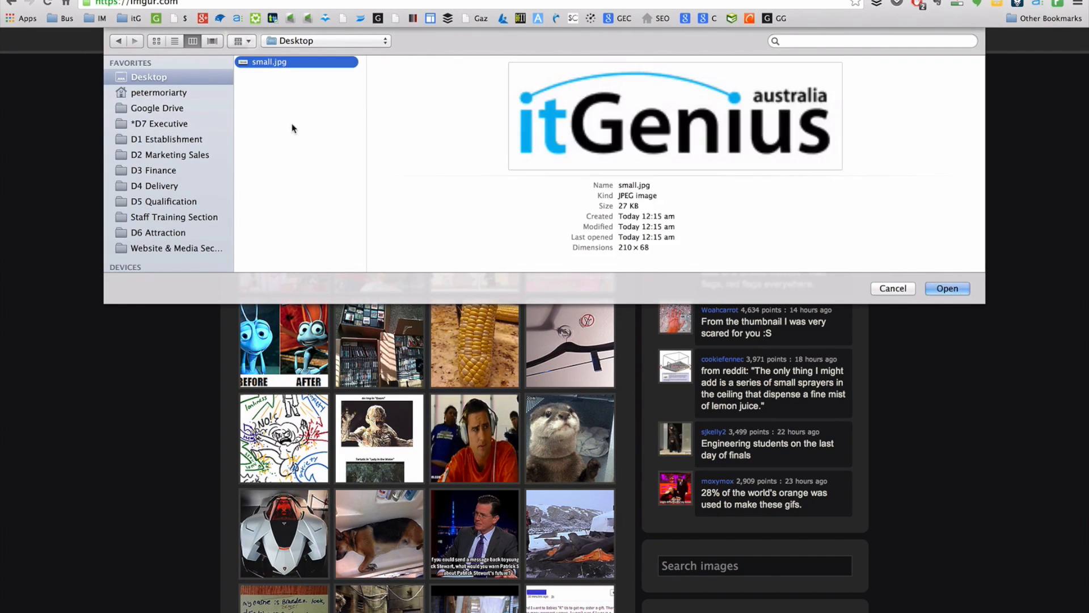
left_click(892, 288)
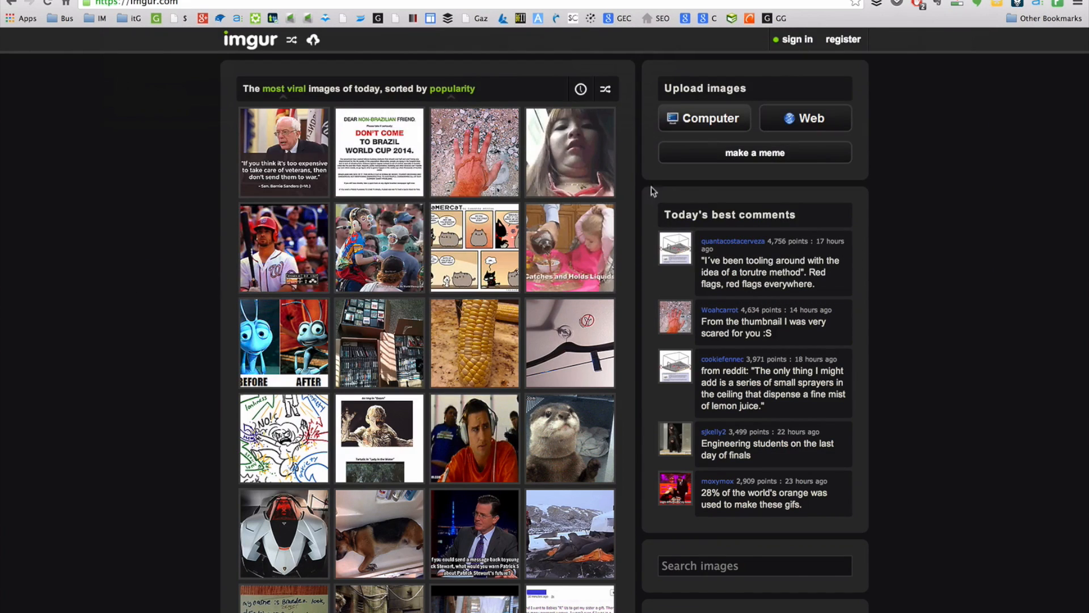
left_click(703, 118)
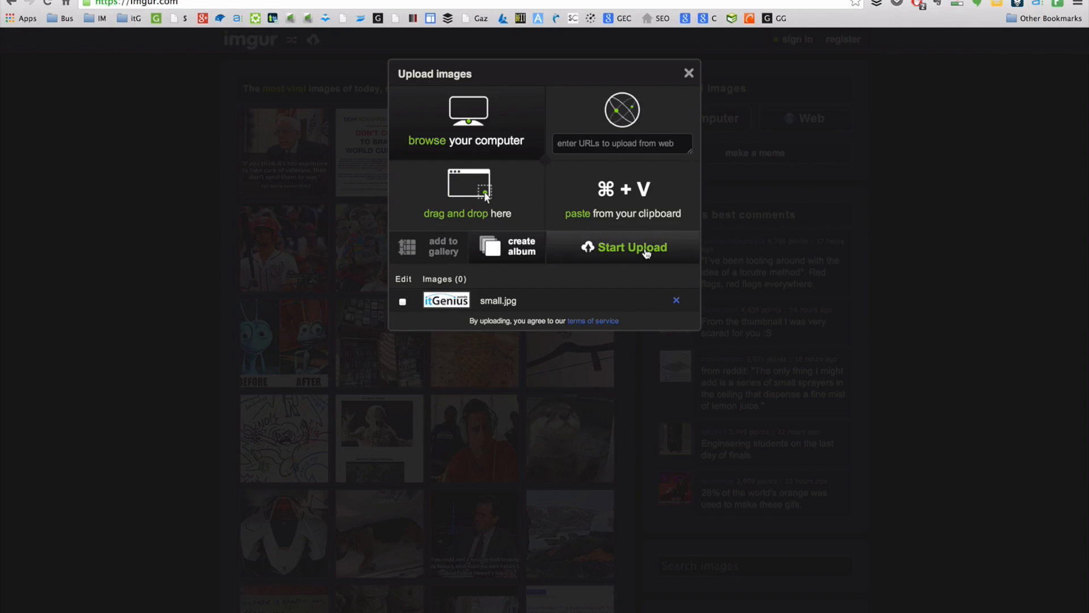
Step: Start uploading the queued small.jpg logo to Imgur
left_click(631, 247)
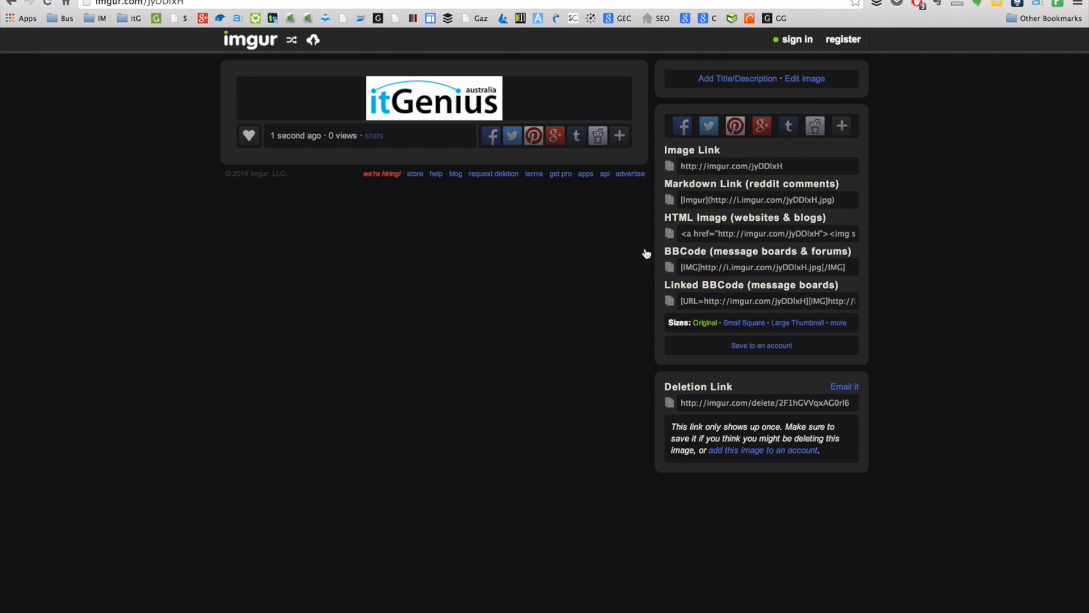
mouse_move(456, 95)
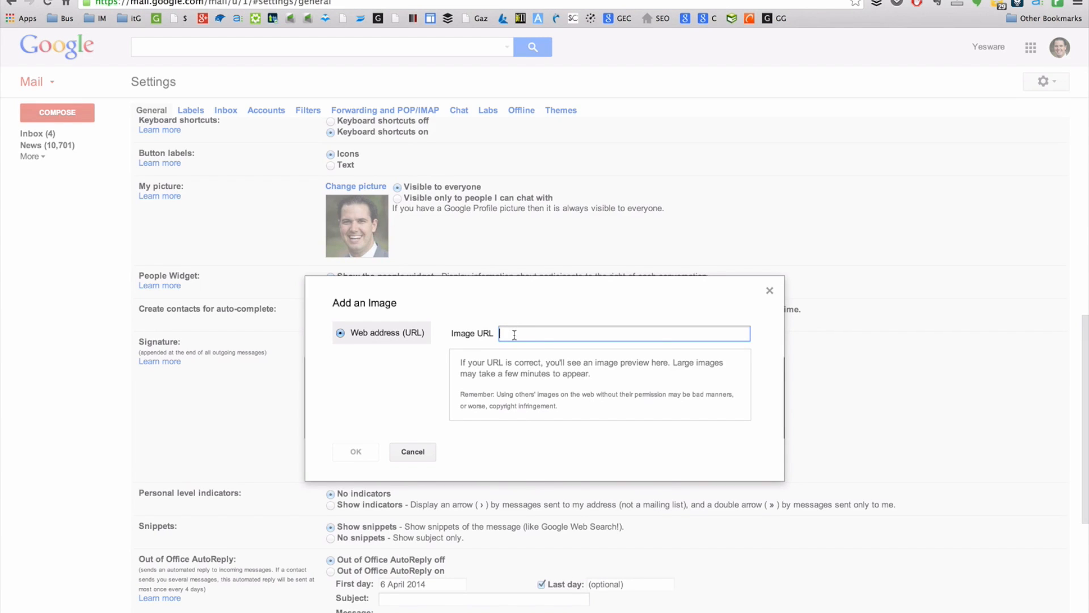
type("http://i.imgur.com/jyDDlxH.jpg")
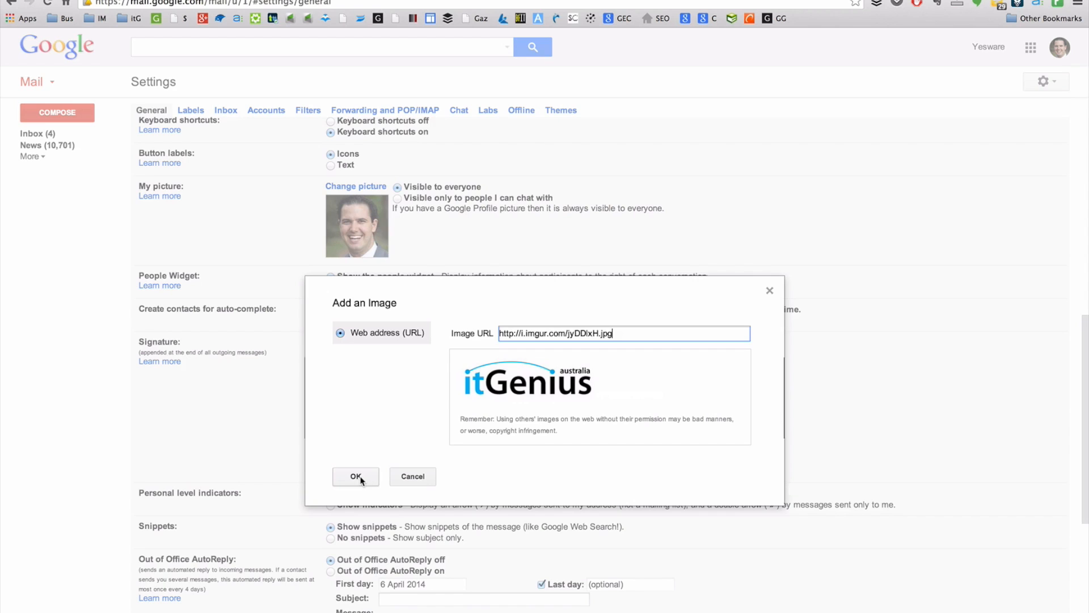
left_click(355, 476)
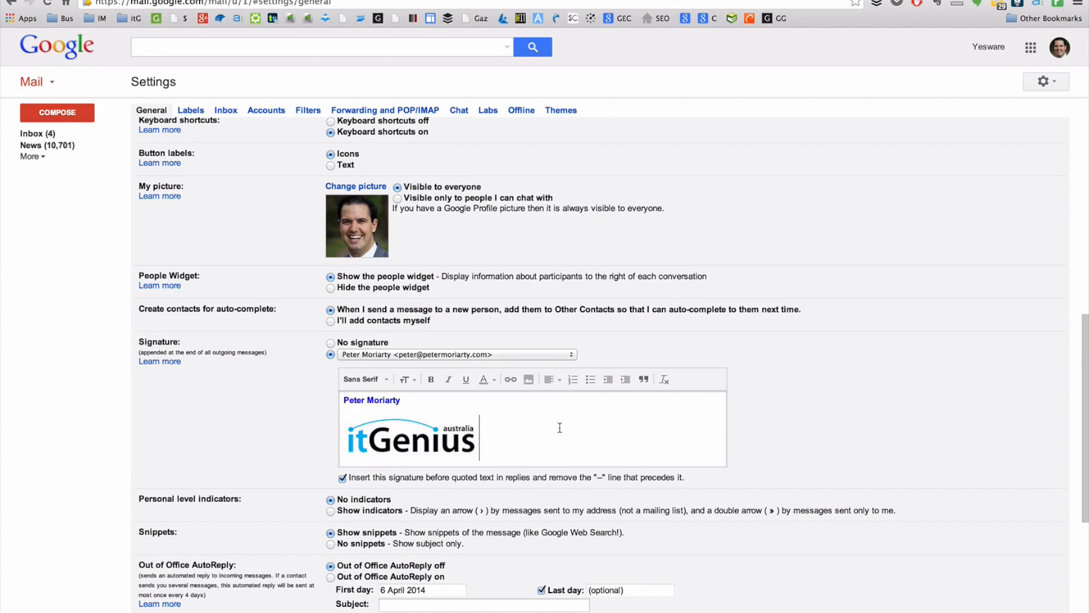
mouse_move(569, 440)
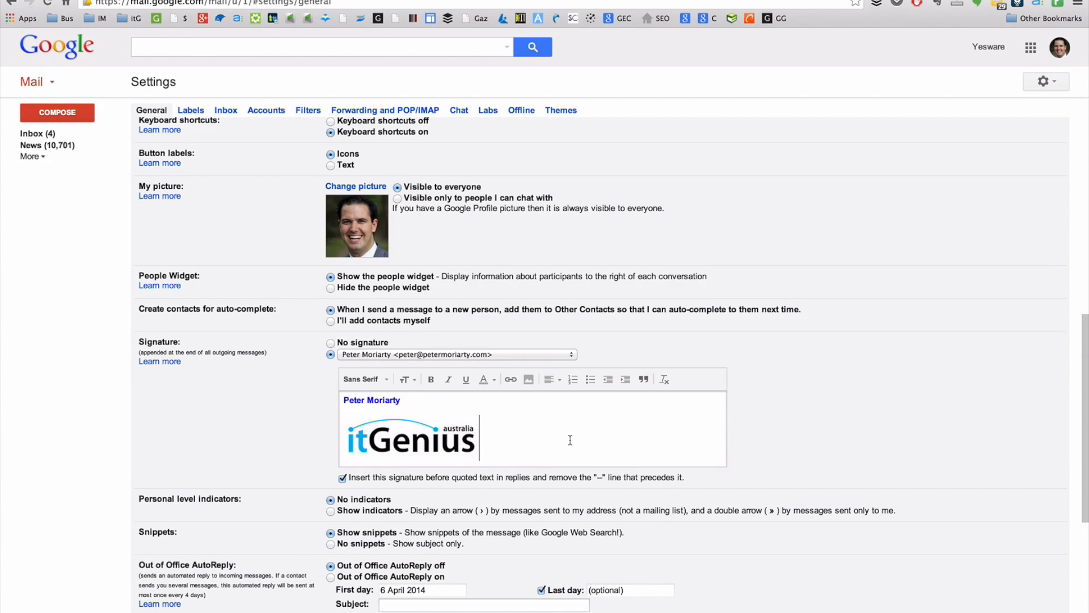
Step: Save the settings changes at the bottom of the General settings page
scroll("down", 3)
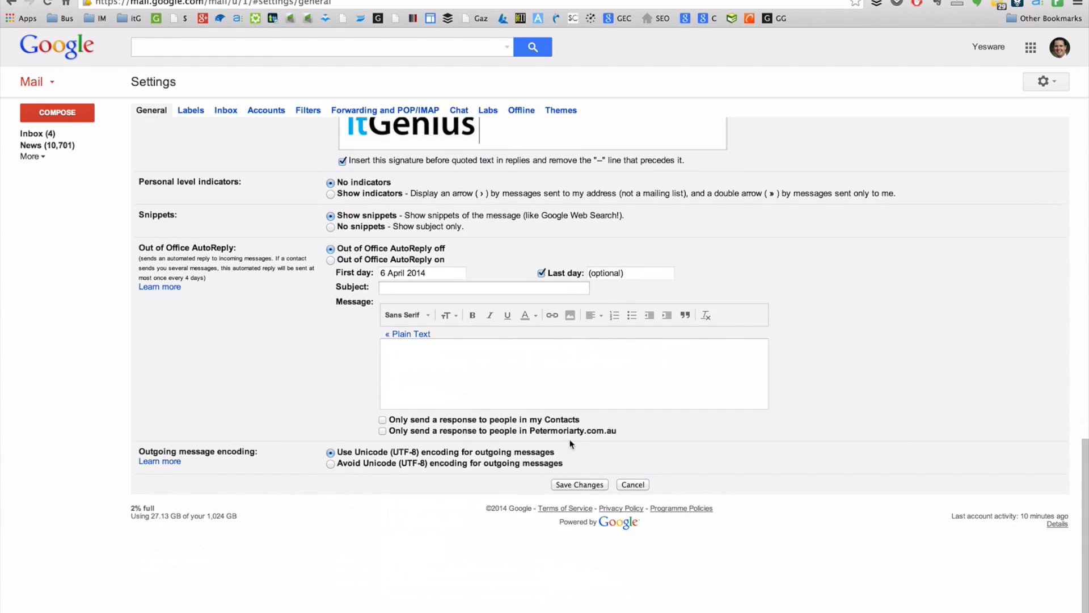
mouse_move(596, 489)
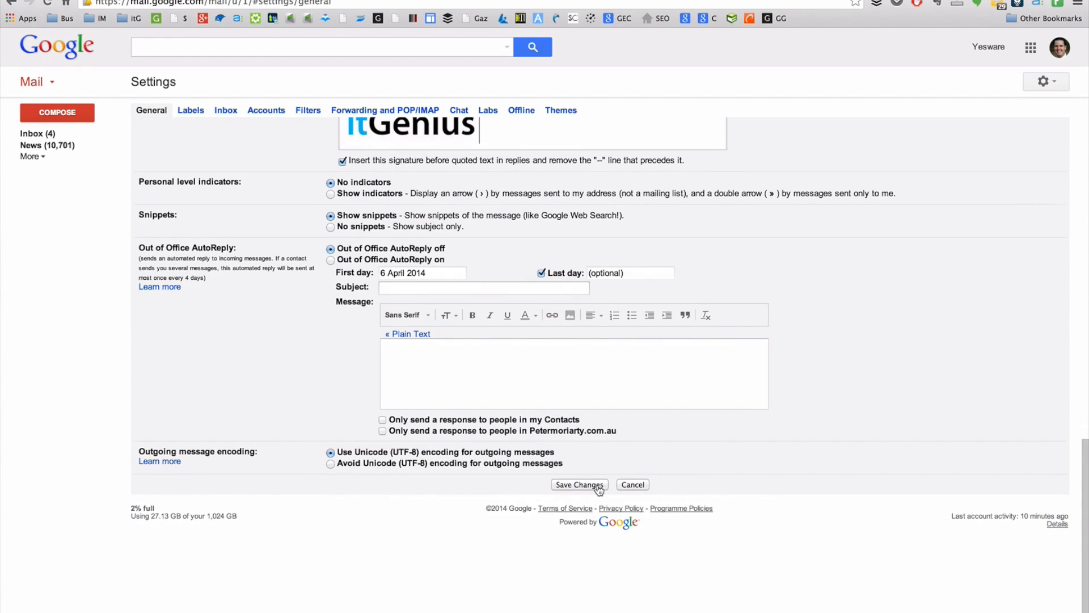
left_click(579, 484)
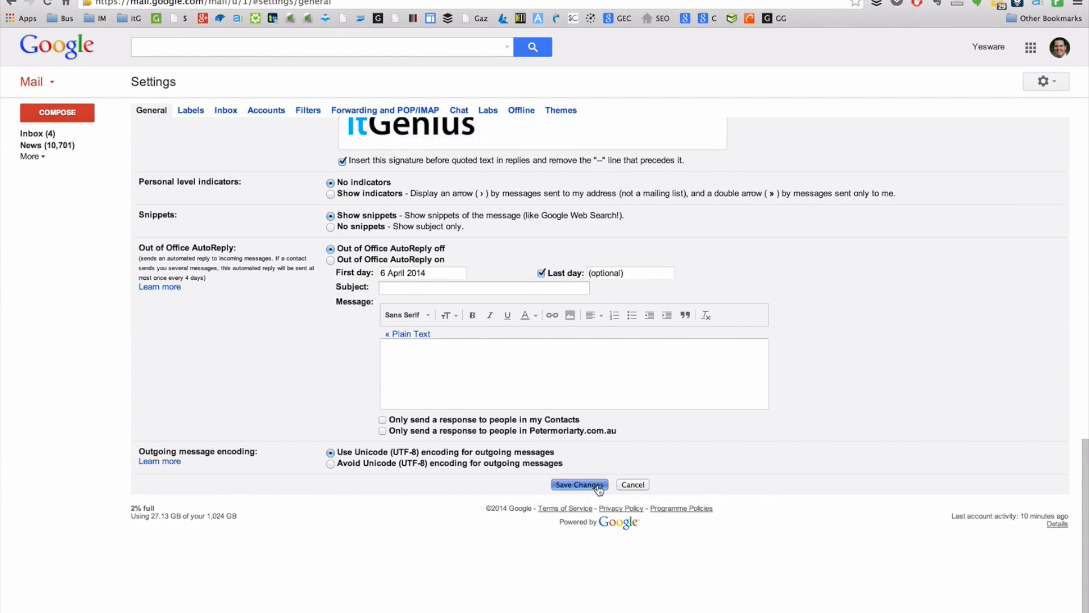
left_click(579, 484)
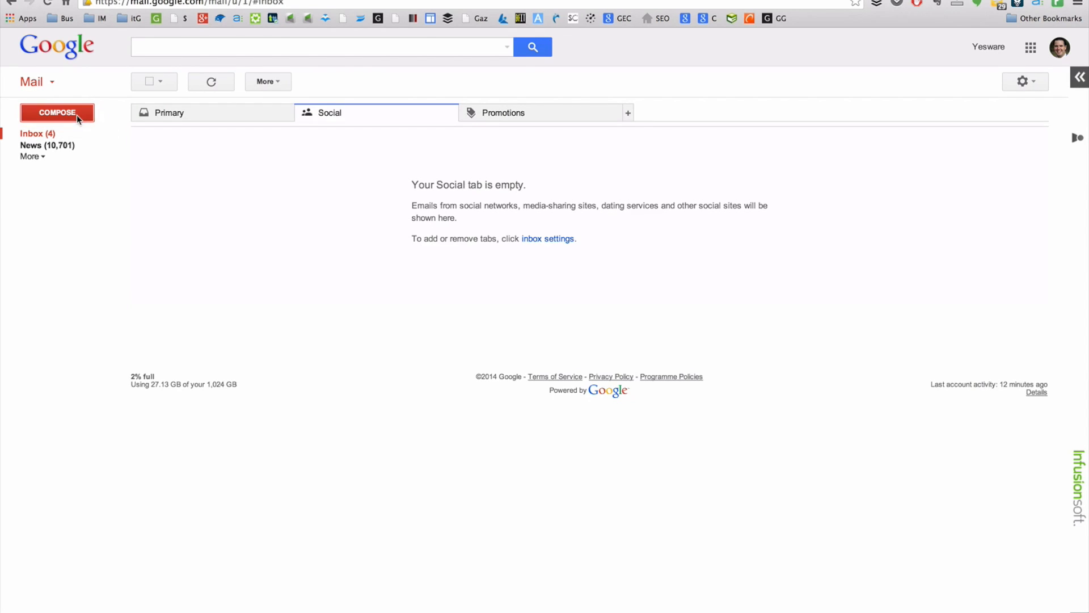
Step: Compose a new message and check the name and logo signature, selecting then deselecting the logo
left_click(56, 112)
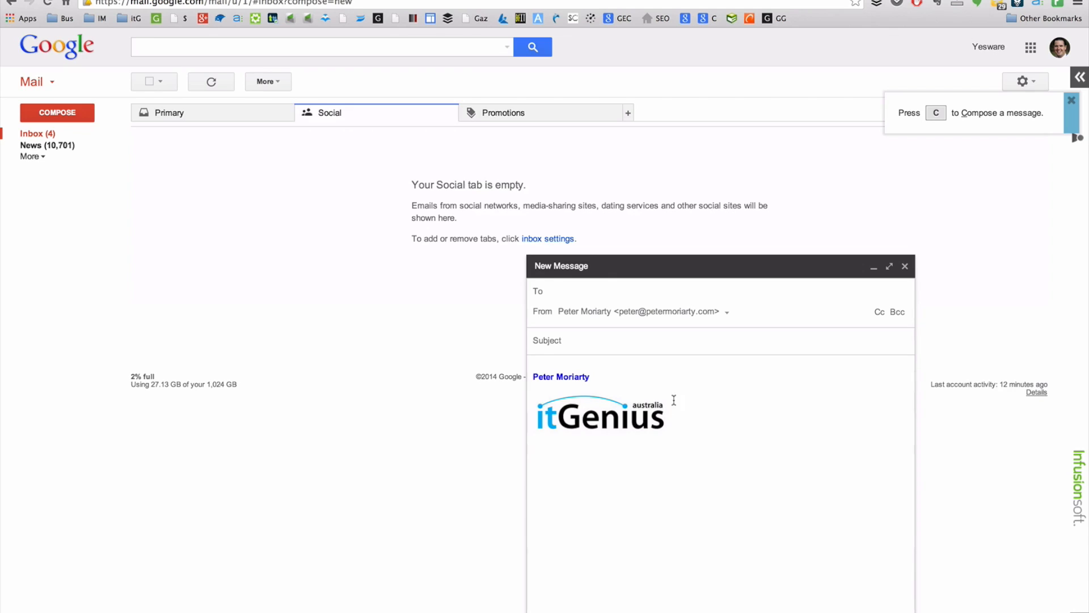
left_click(600, 410)
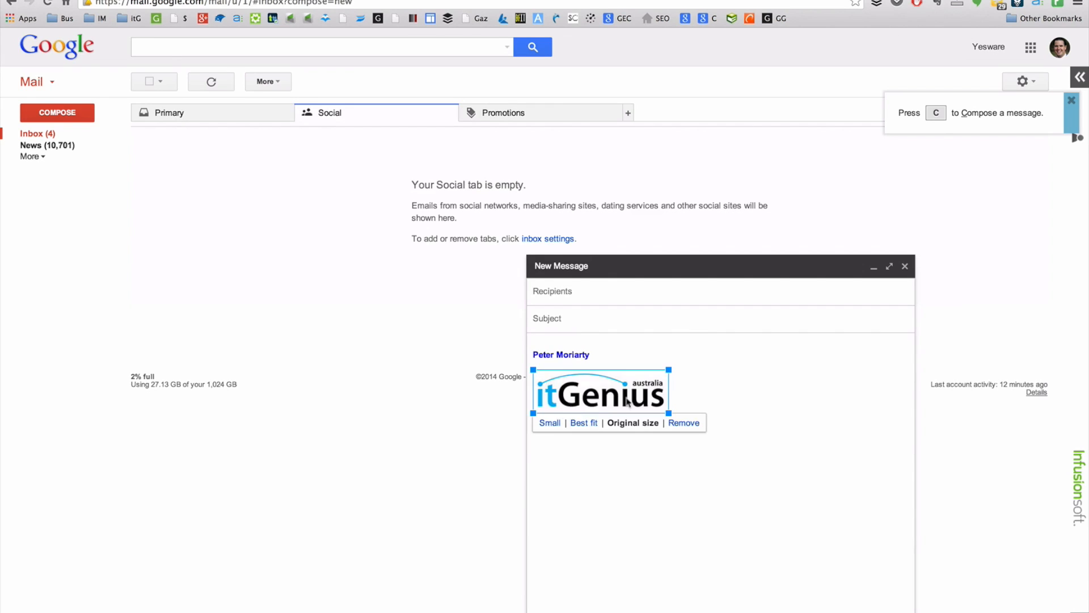
left_click(619, 340)
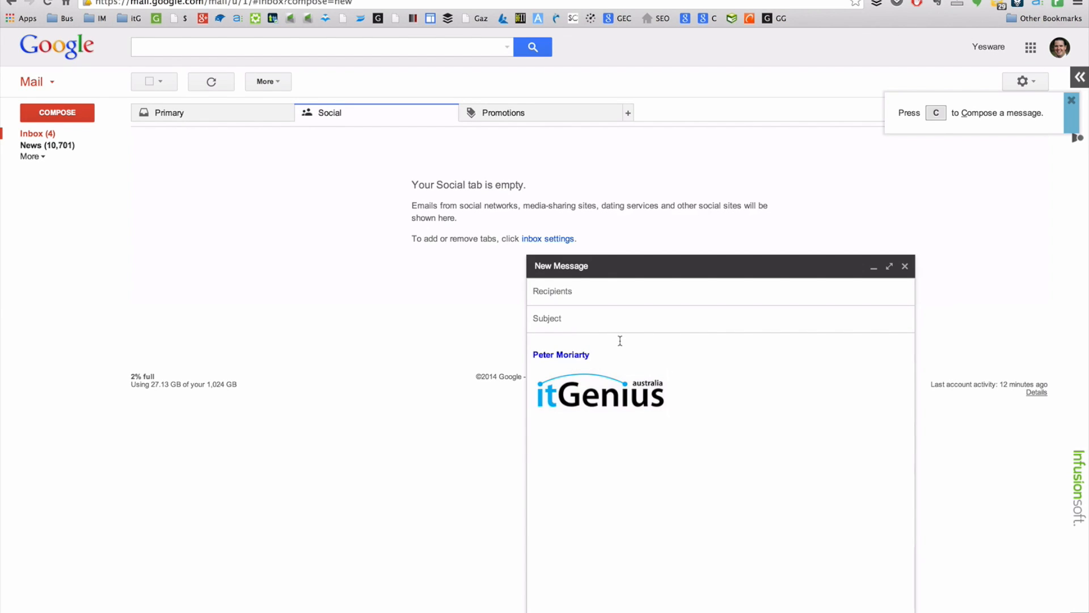